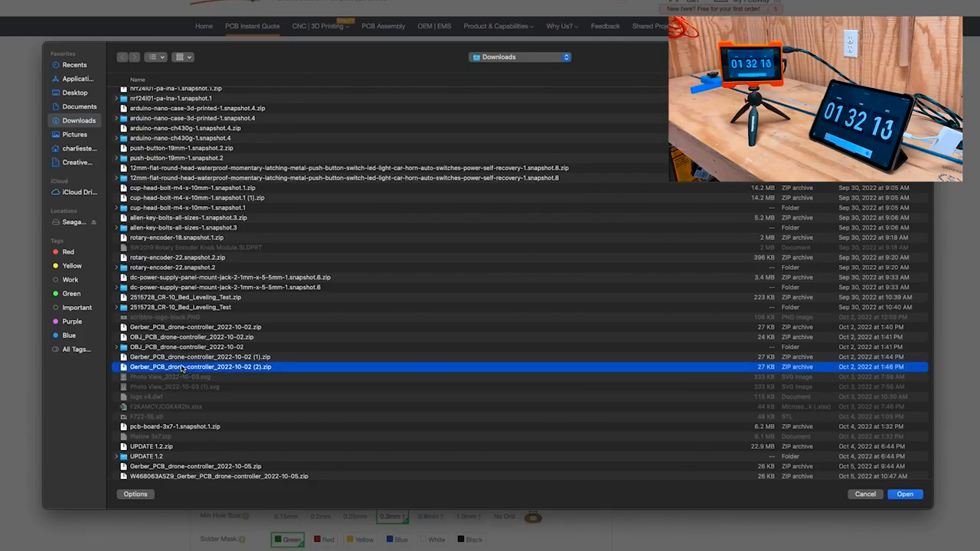
Select Gerber_PCB_drone-controller_2022-10-02 (2).zip for upload, then browse PCBWay's services and prototype pricing
left_click(904, 493)
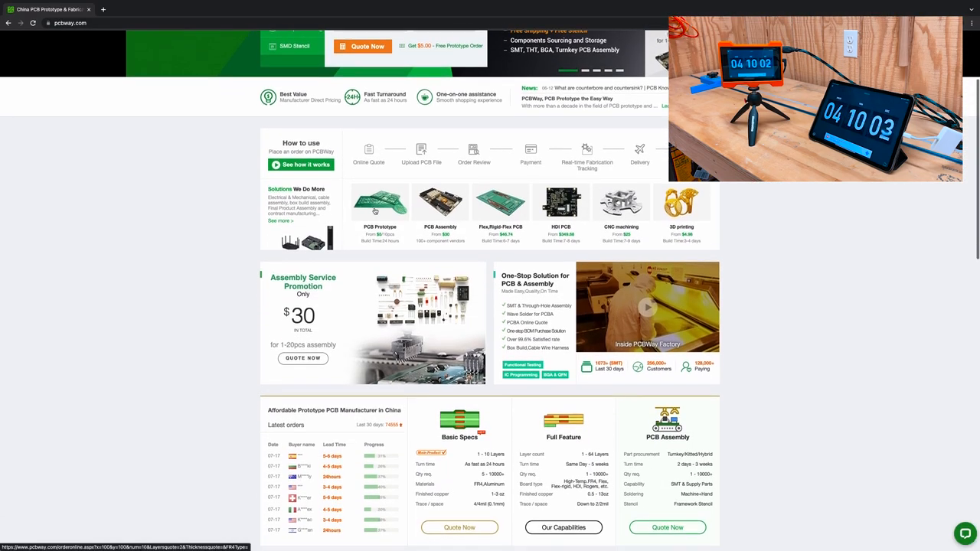
scroll("down", 3)
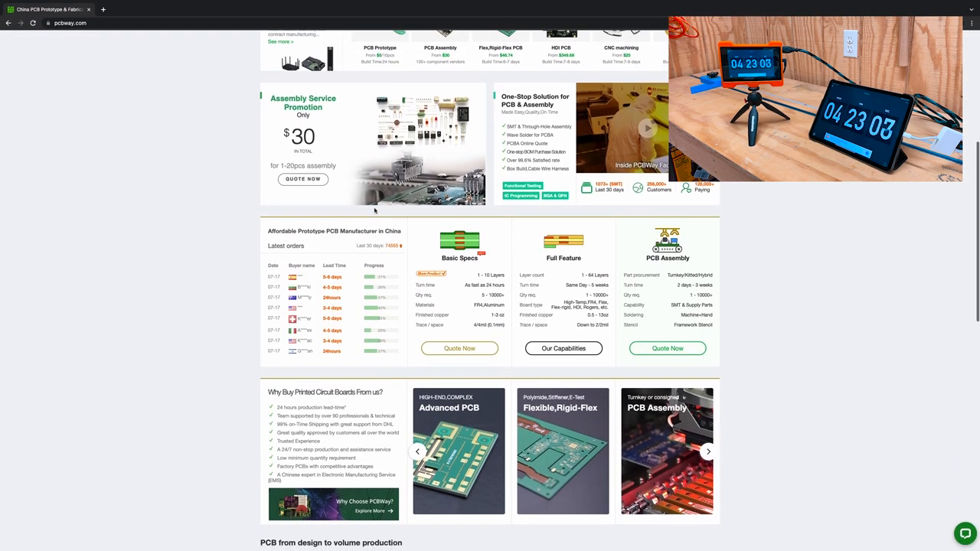
scroll("down", 3)
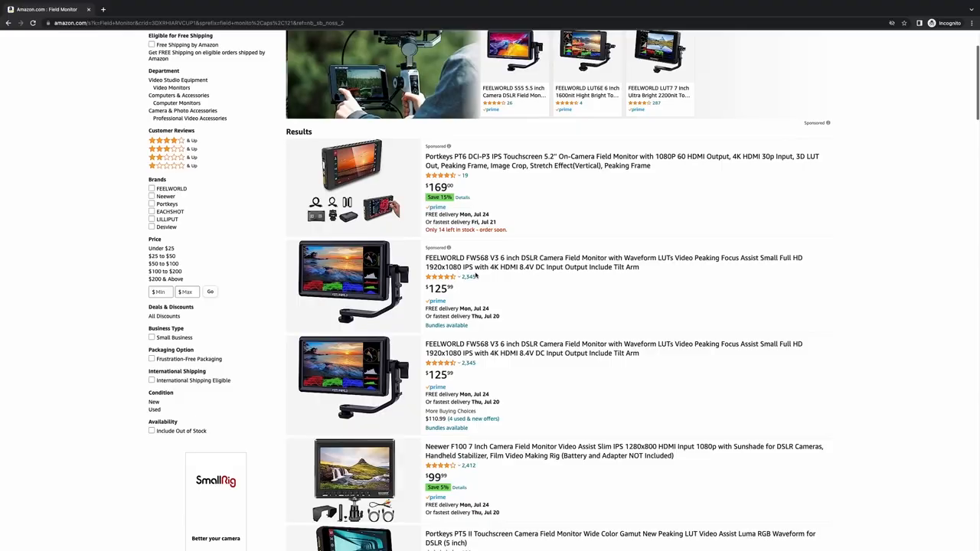
Scroll through the Neewer F100 7-inch field monitor page to its brand and product description
scroll("down", 3)
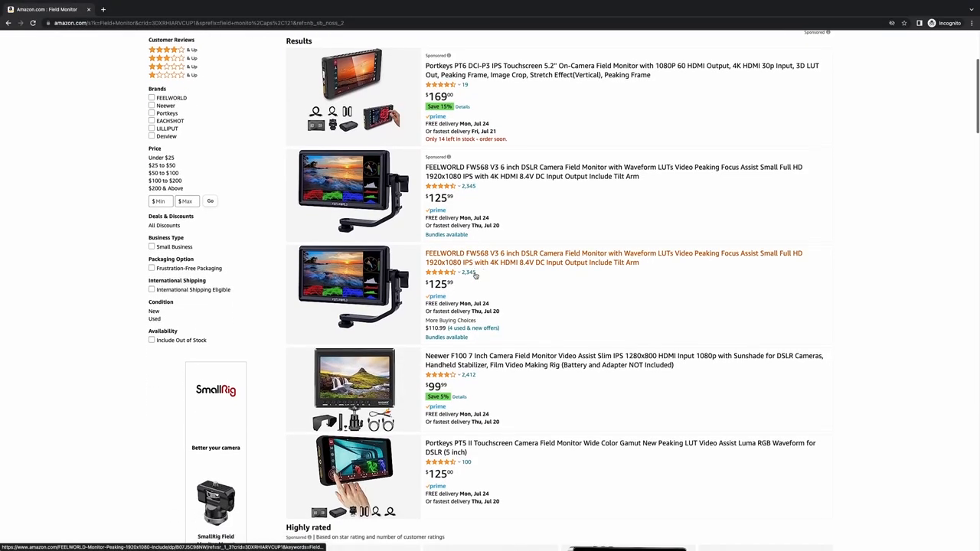
scroll("down", 3)
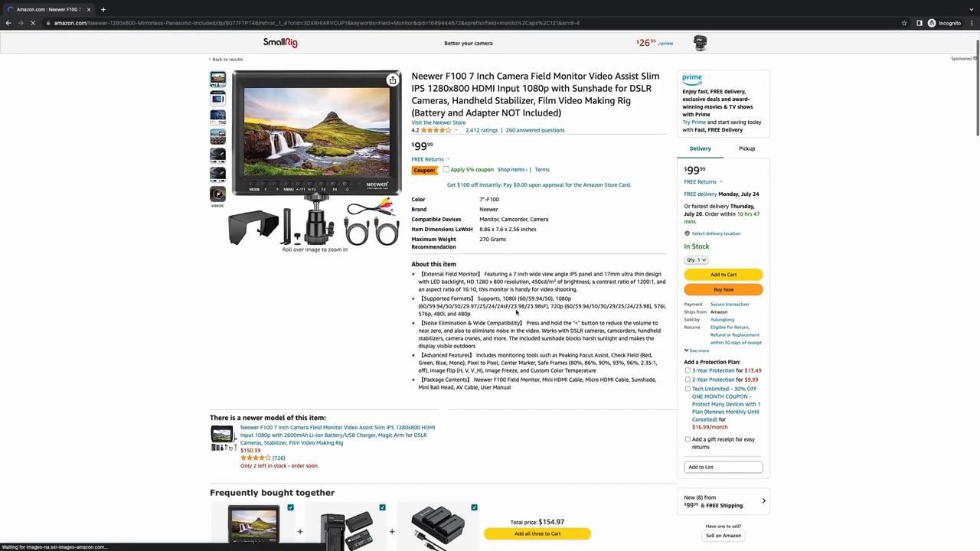
scroll("down", 3)
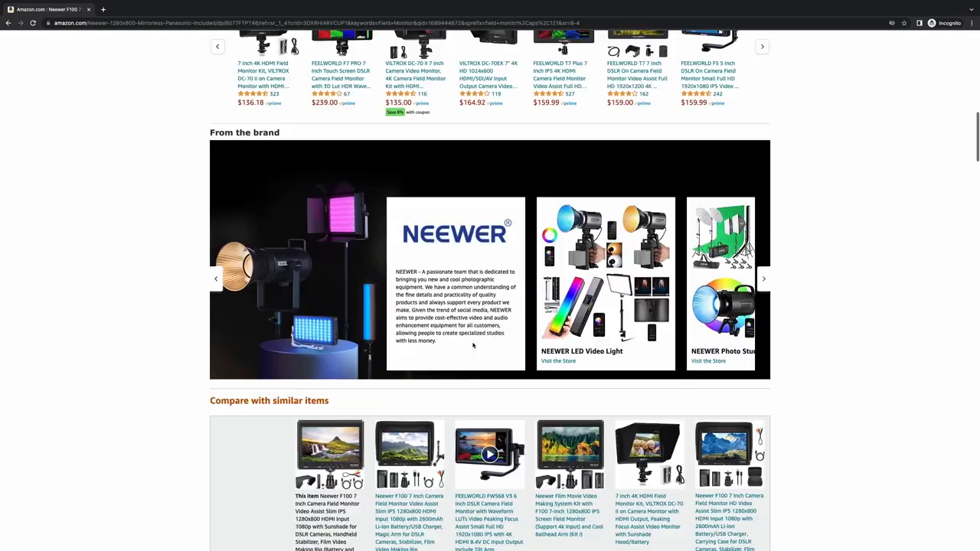
scroll("down", 3)
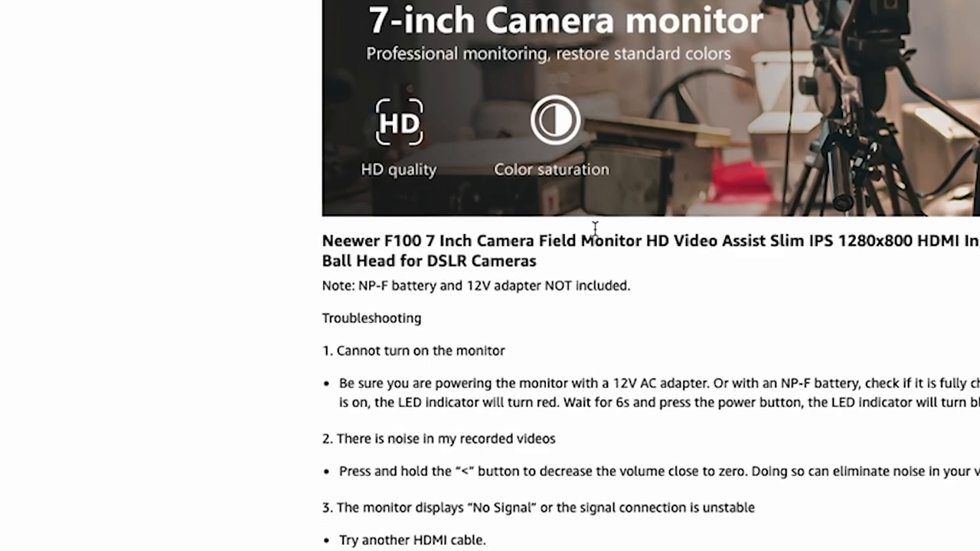